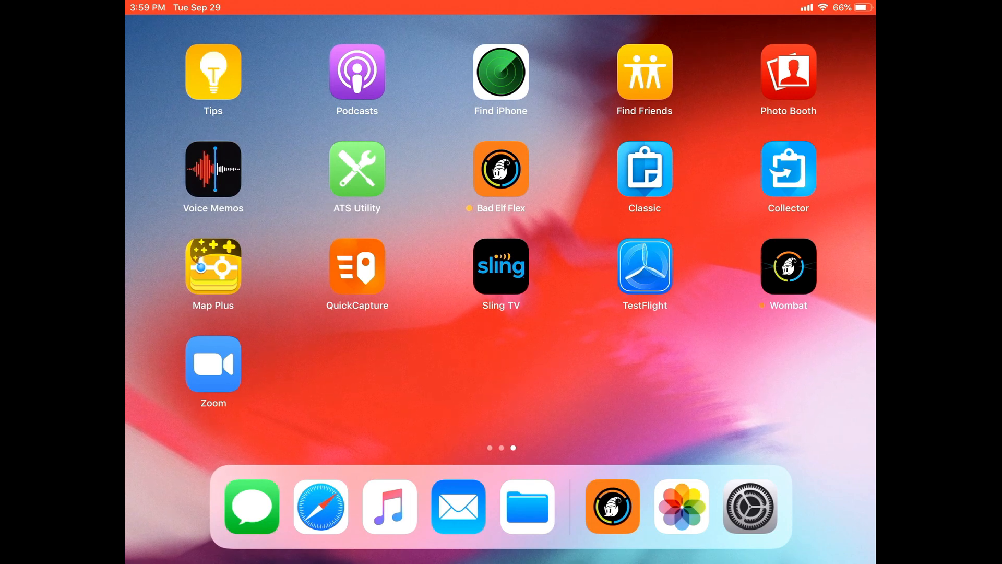
Step: Launch Bad Elf Flex and reach the empty Flex Token code-entry page
left_click(750, 506)
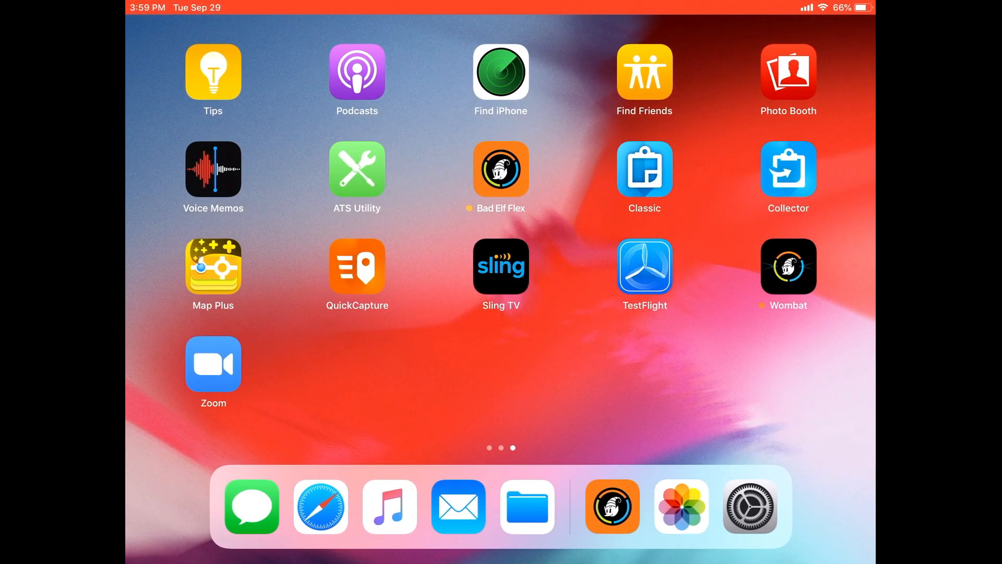
left_click(501, 168)
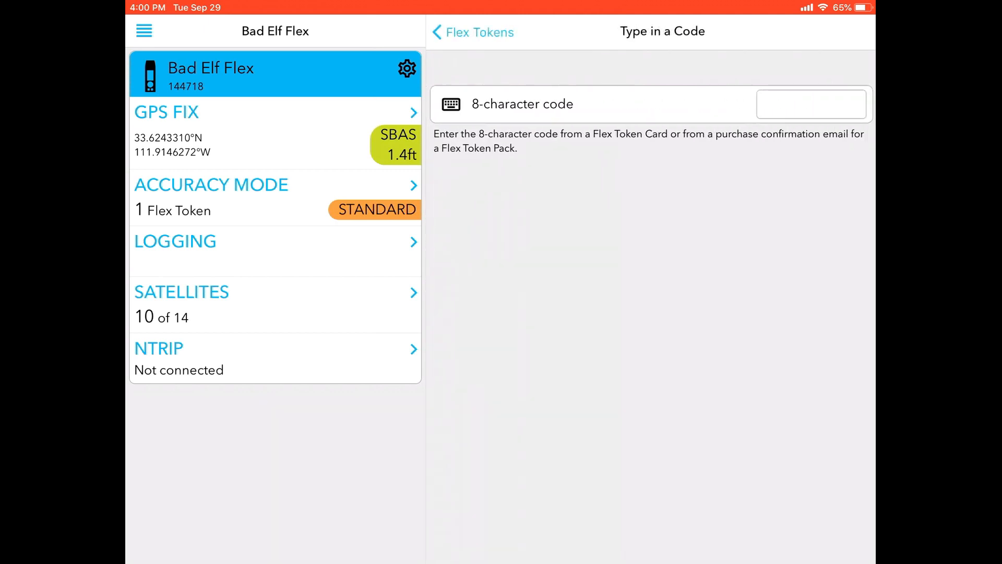
left_click(810, 103)
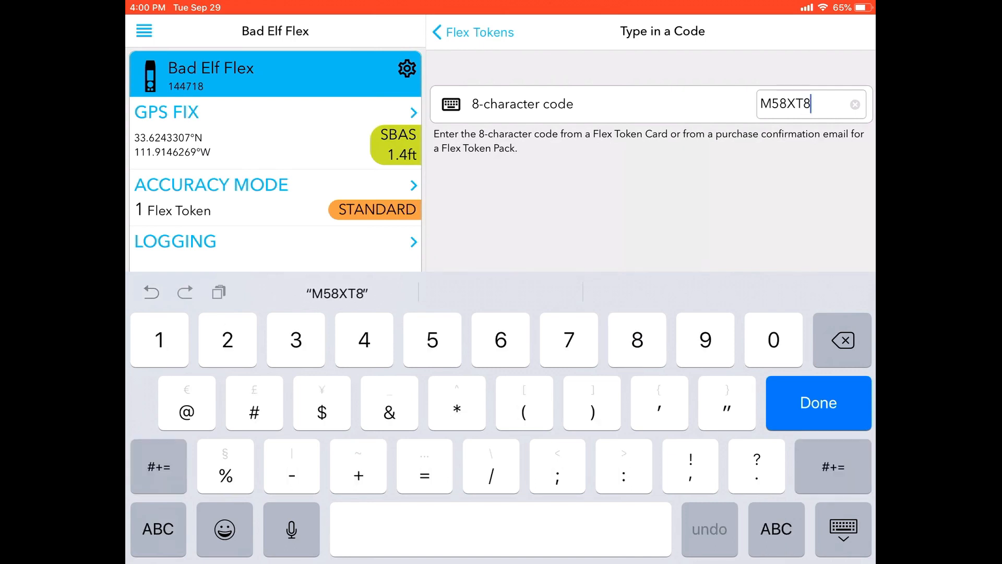
type("F")
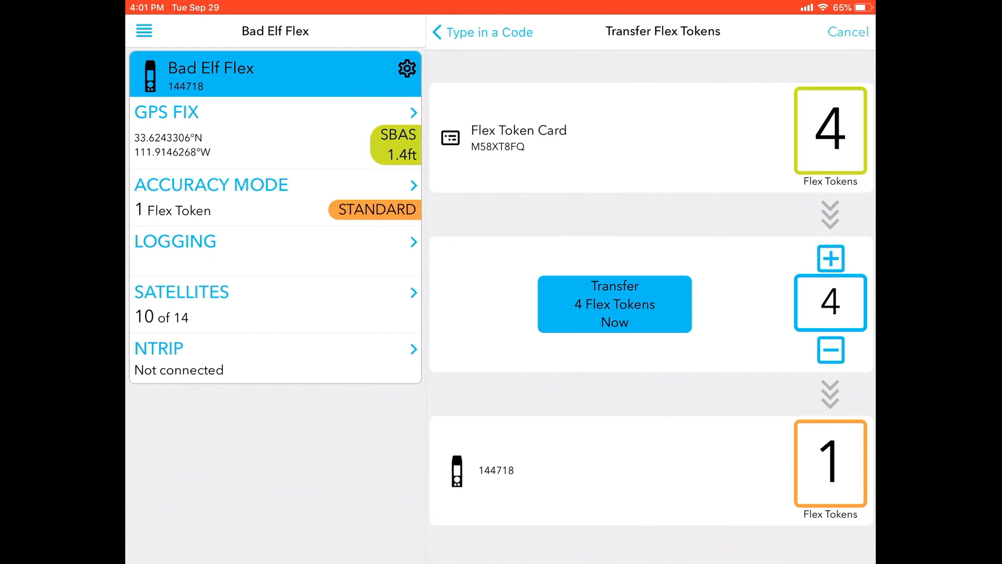
Step: Transfer one Flex Token from the card, leaving 2 tokens on the receiver
left_click(830, 349)
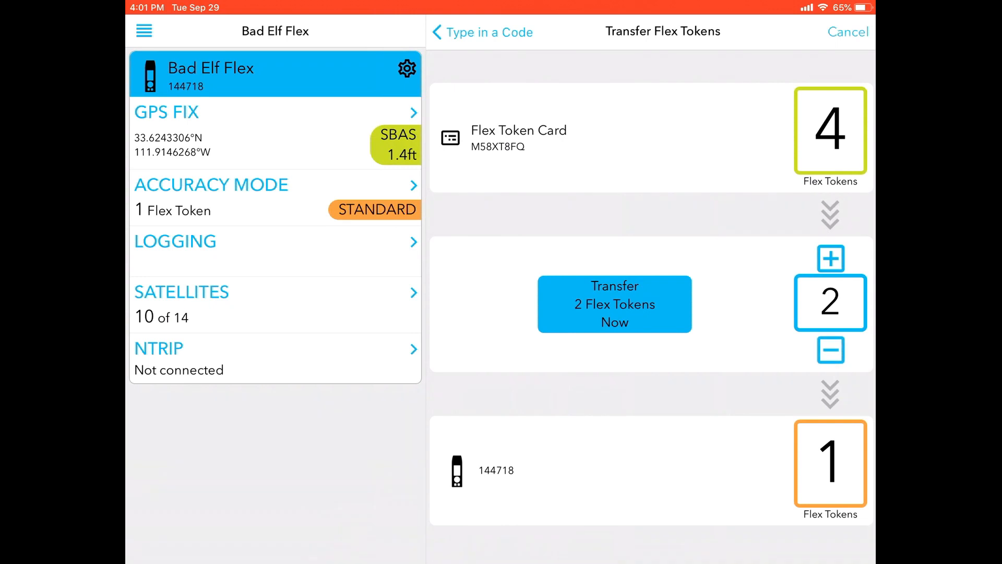
left_click(830, 350)
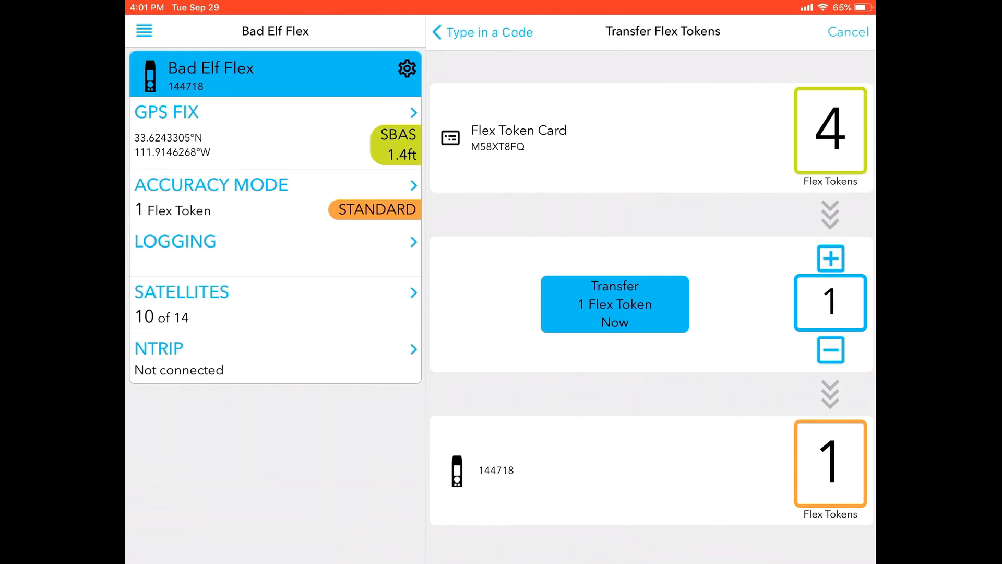
left_click(613, 303)
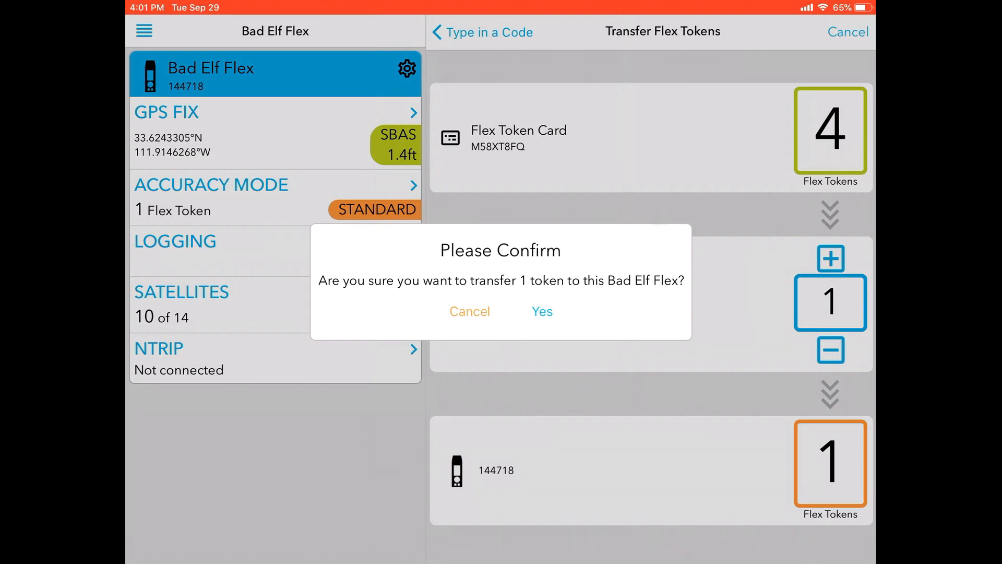
left_click(541, 311)
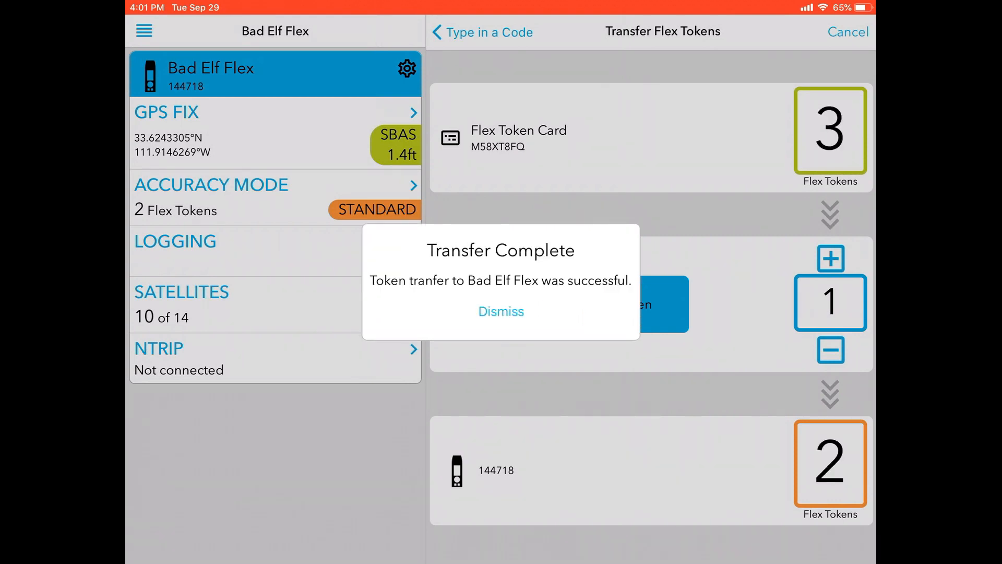
left_click(501, 311)
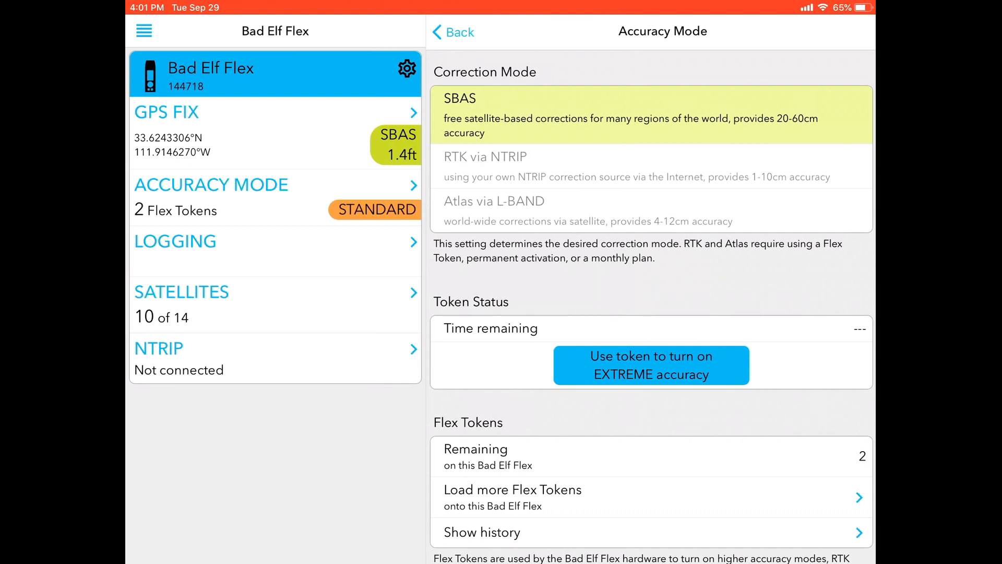
Step: Request spending a token on EXTREME accuracy, bringing up the confirmation prompt
scroll("down", 3)
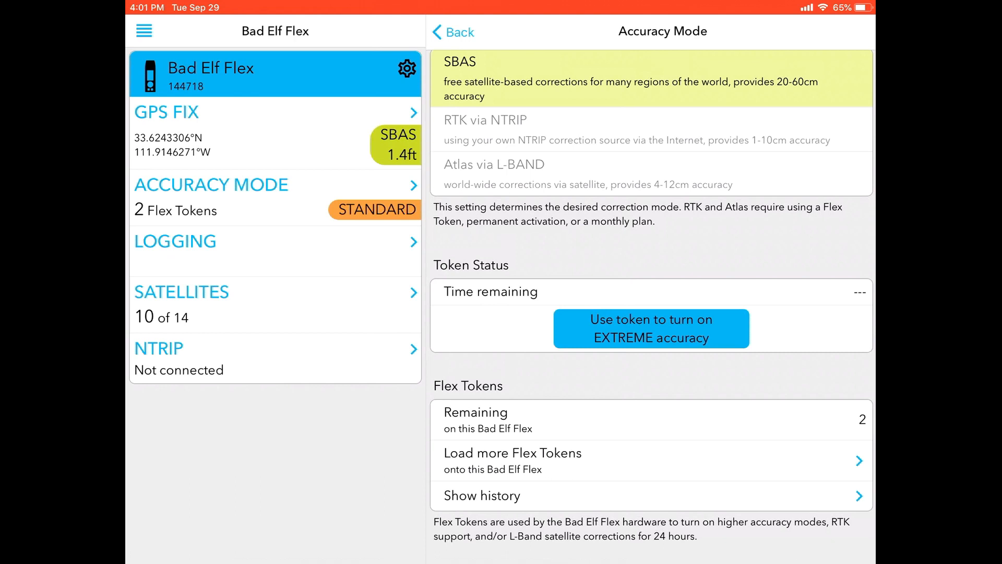
left_click(650, 329)
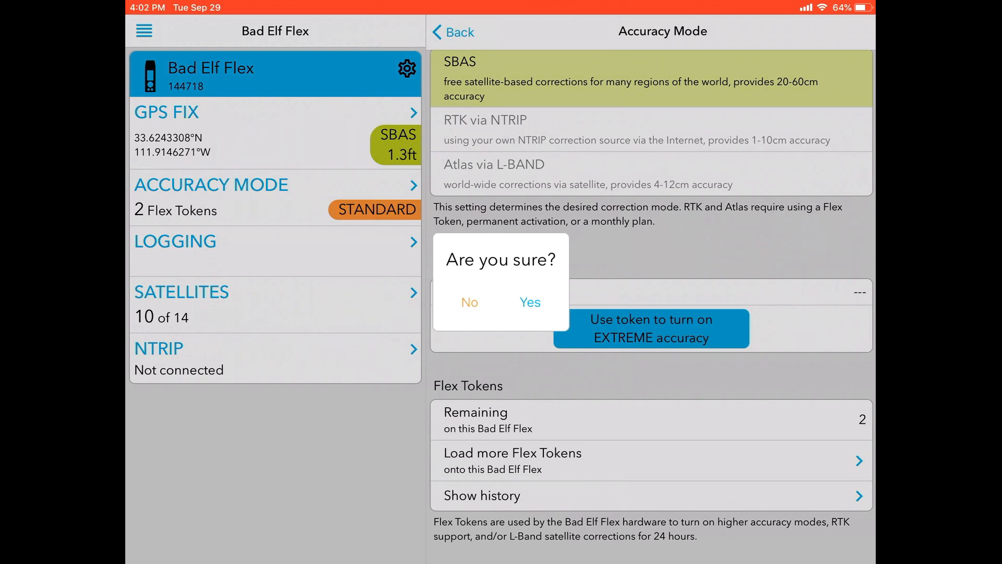
Step: Confirm EXTREME accuracy, leaving 1 token, and view the spider.azhmp.org NTRIP configuration
left_click(529, 302)
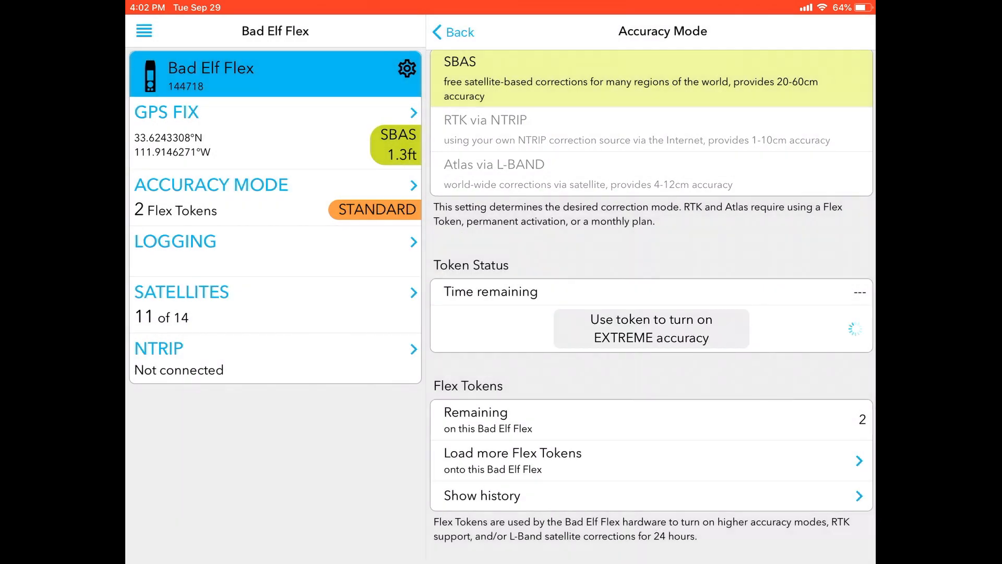
left_click(650, 328)
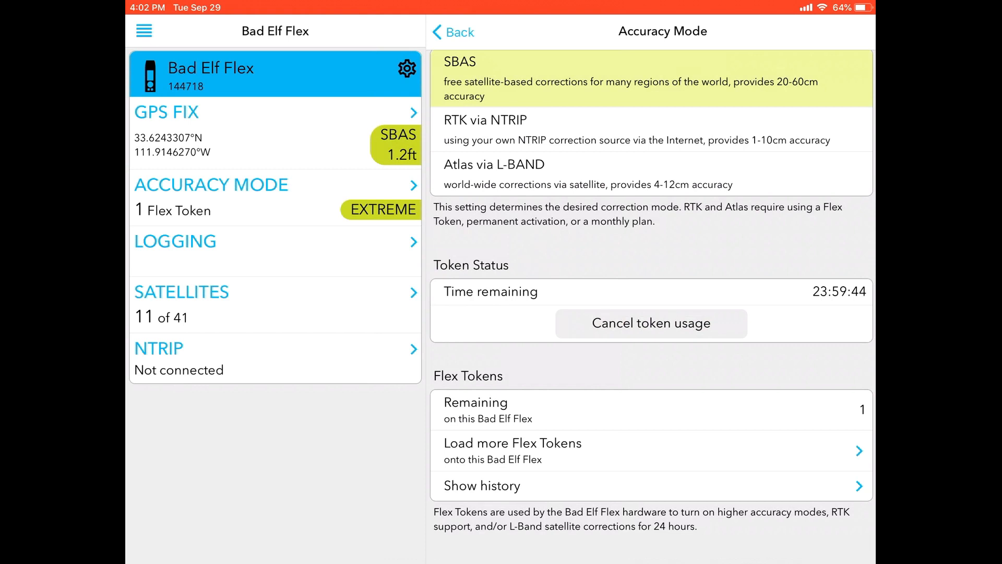
left_click(651, 130)
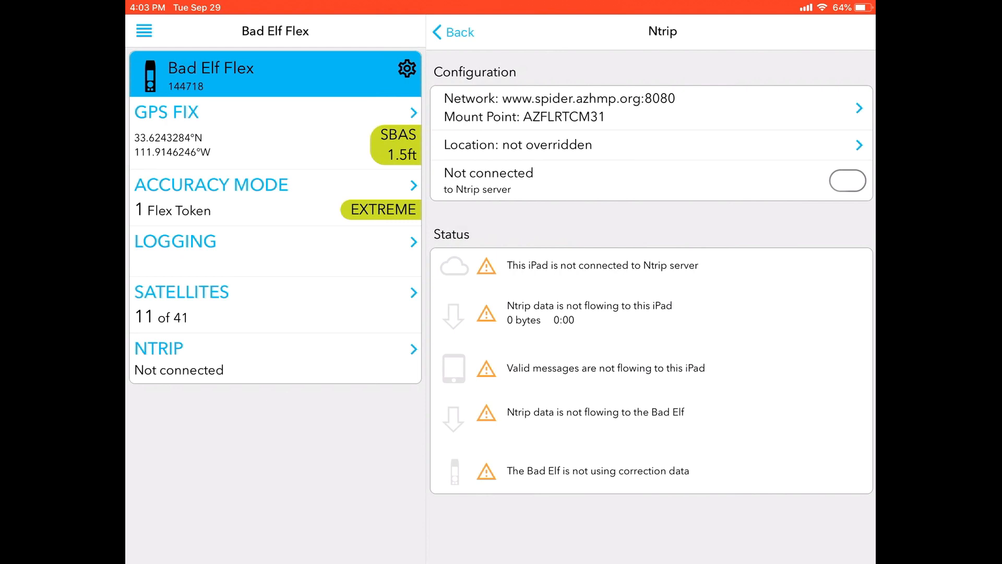
left_click(651, 107)
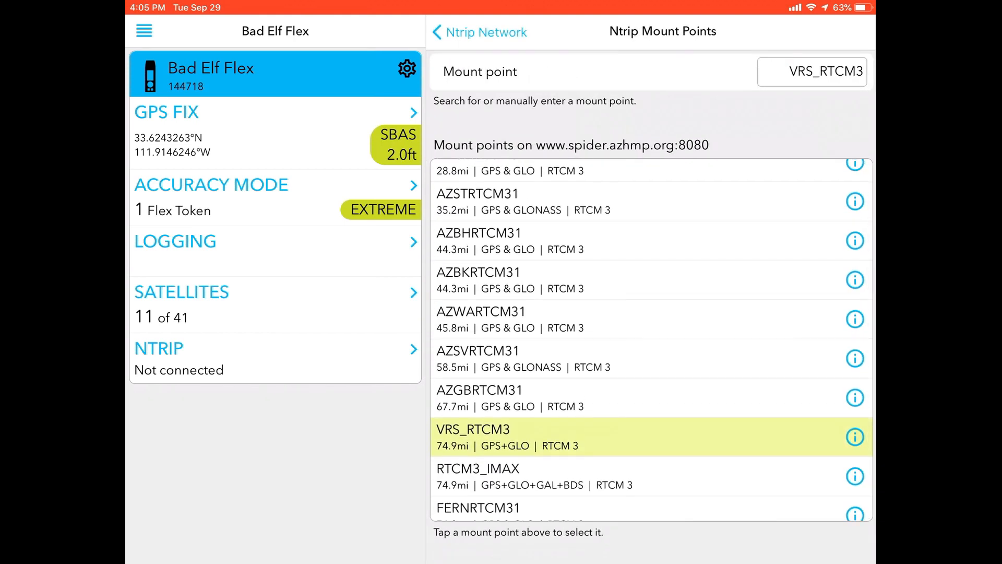
Step: Scroll through the spider.azhmp.org mount point list ordered by distance
scroll("down", 3)
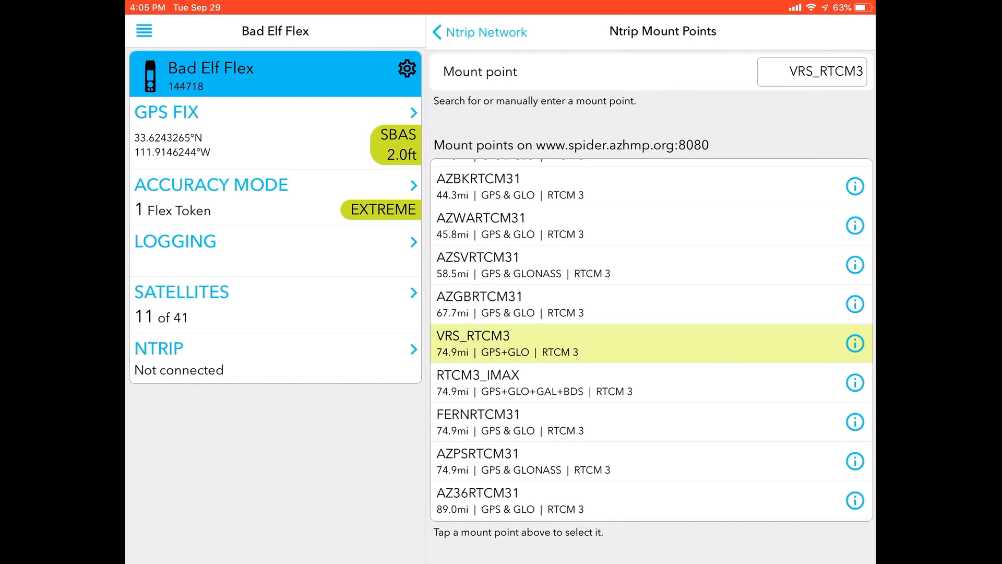
scroll("down", 3)
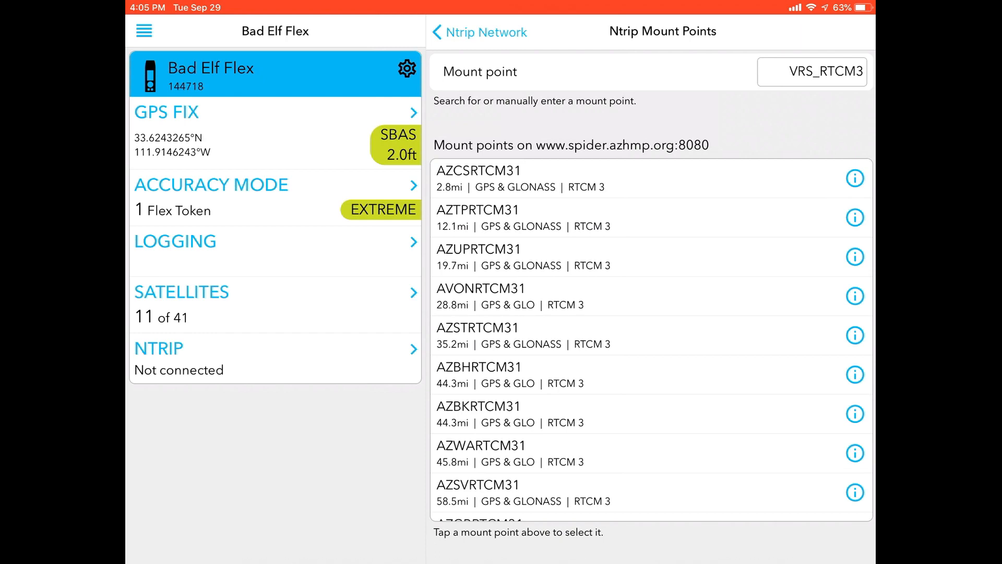
Step: Select mount point AZCSRTCM31 and save the network settings as profile AZcs
left_click(476, 178)
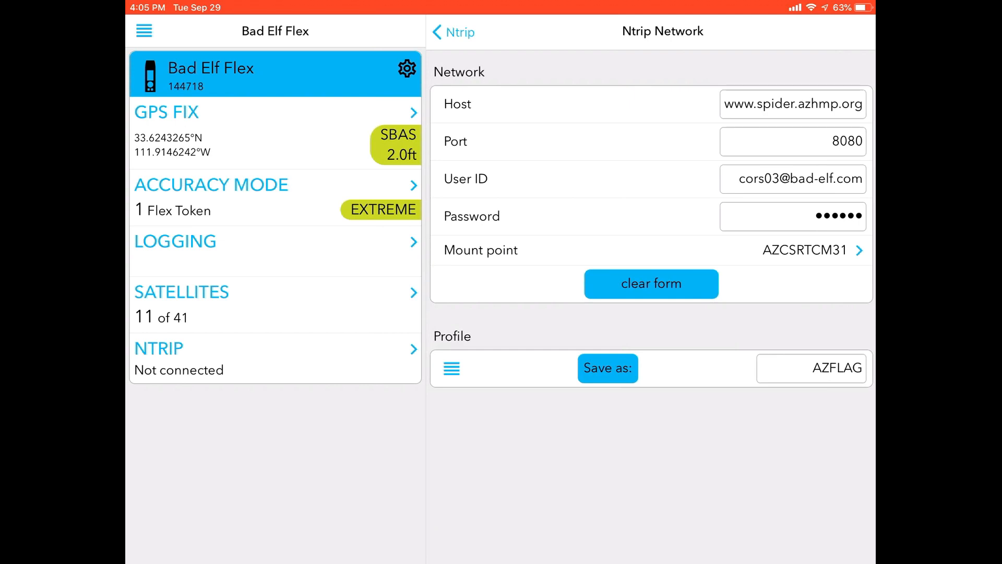
left_click(811, 368)
type("AZc")
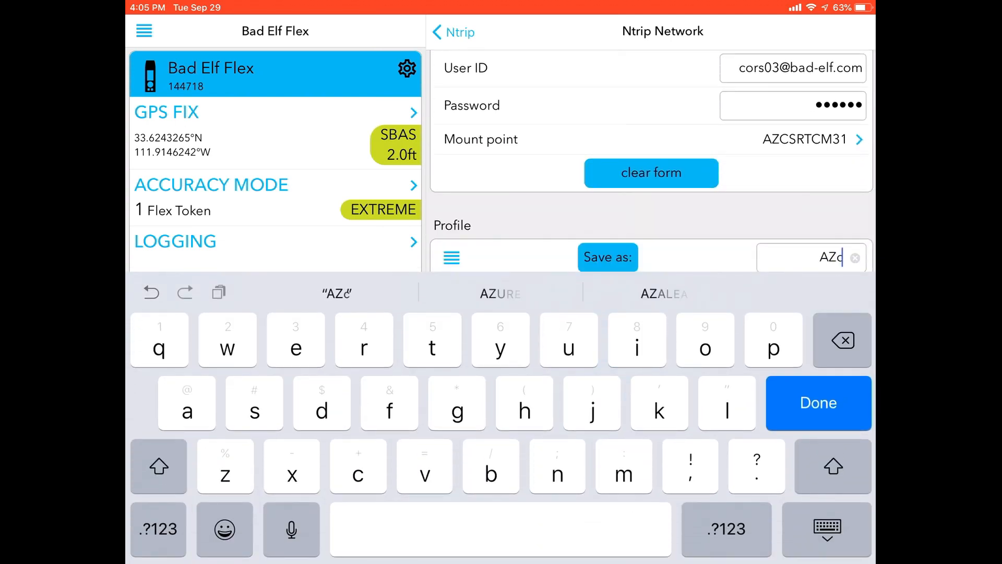
type("s")
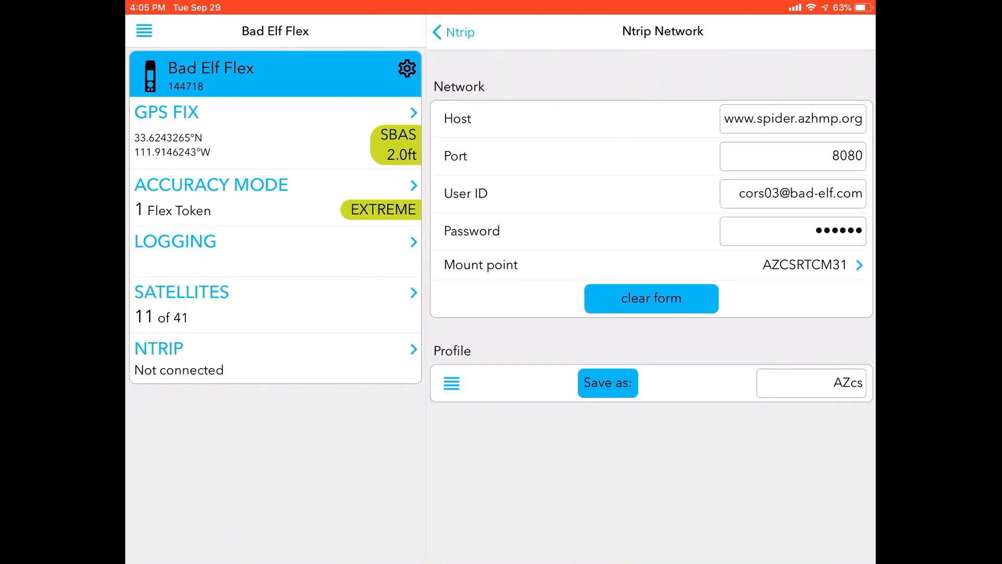
left_click(606, 382)
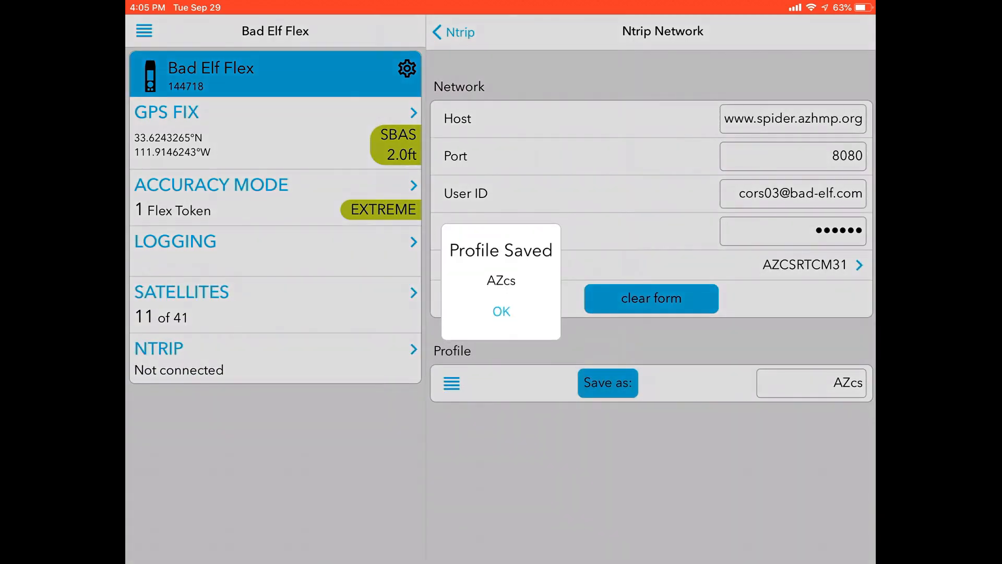
left_click(501, 311)
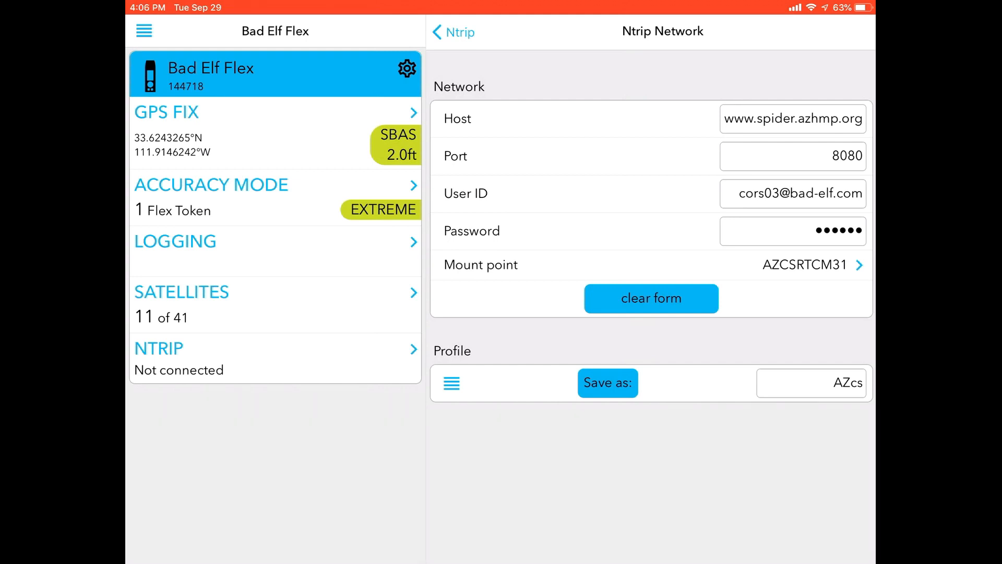
Step: Return to the Ntrip screen and connect, reaching RTK FIXED at 0.2 in
left_click(453, 32)
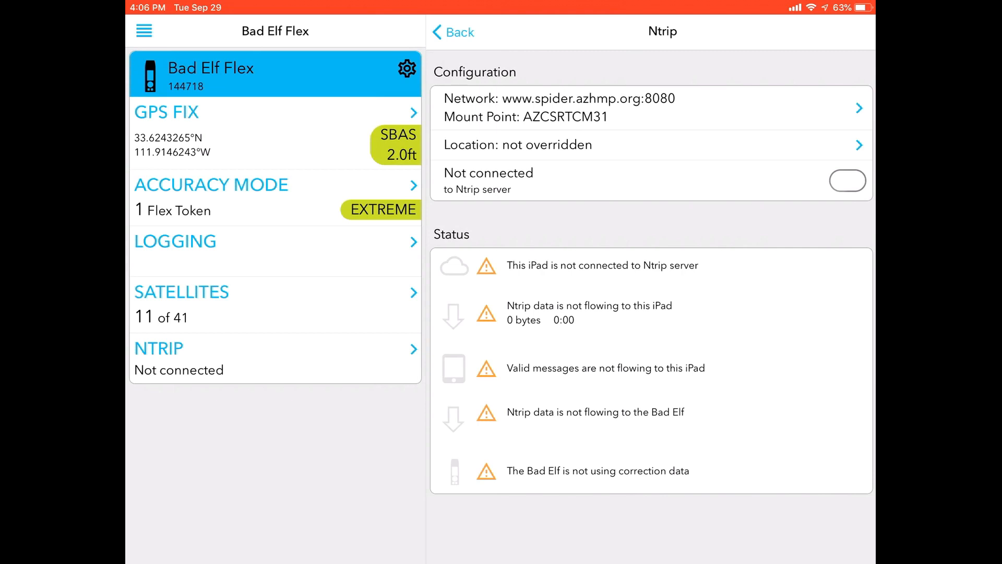
left_click(847, 181)
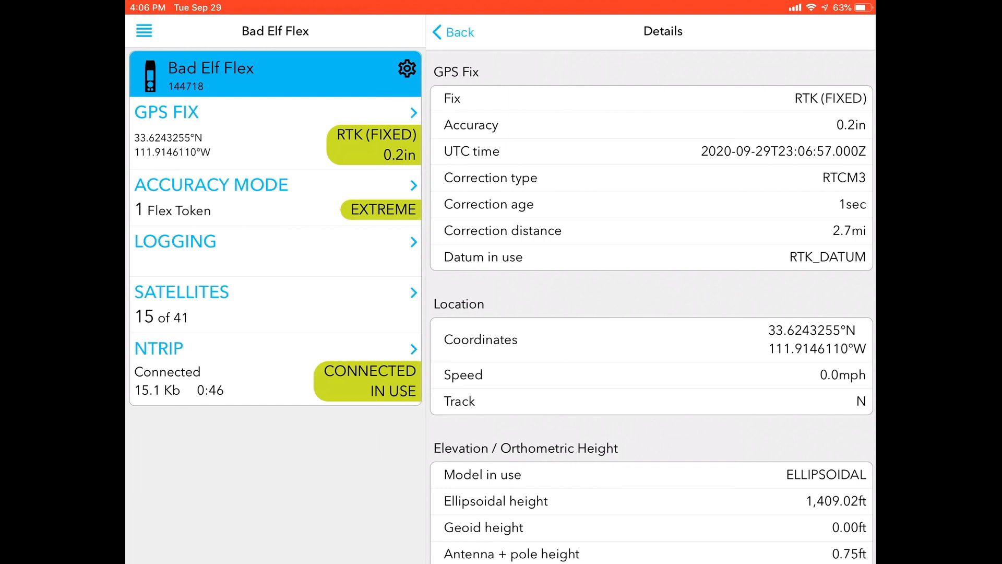
Step: Review the RTK FIXED 0.2 in fix details, then return to the overview
scroll("down", 3)
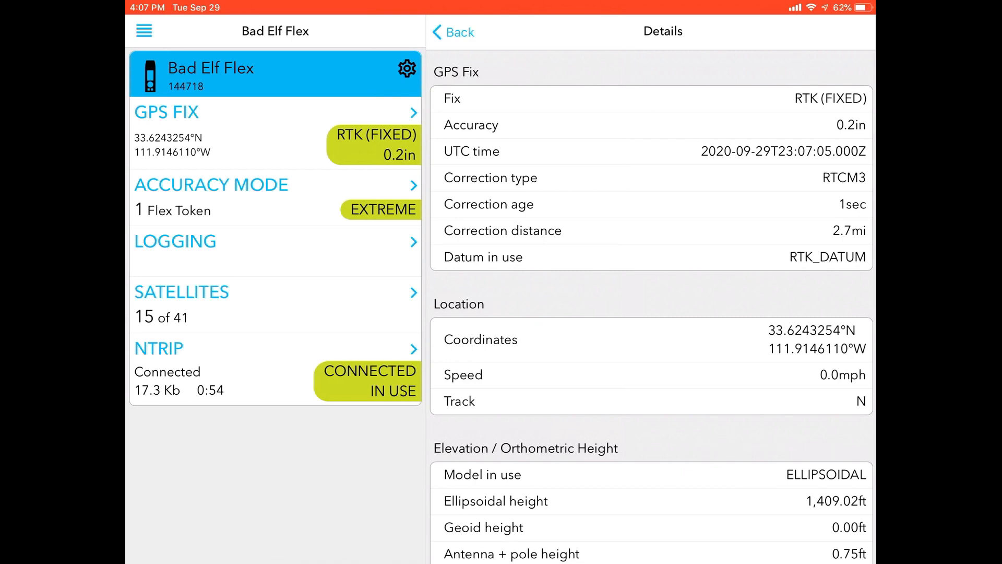
left_click(453, 32)
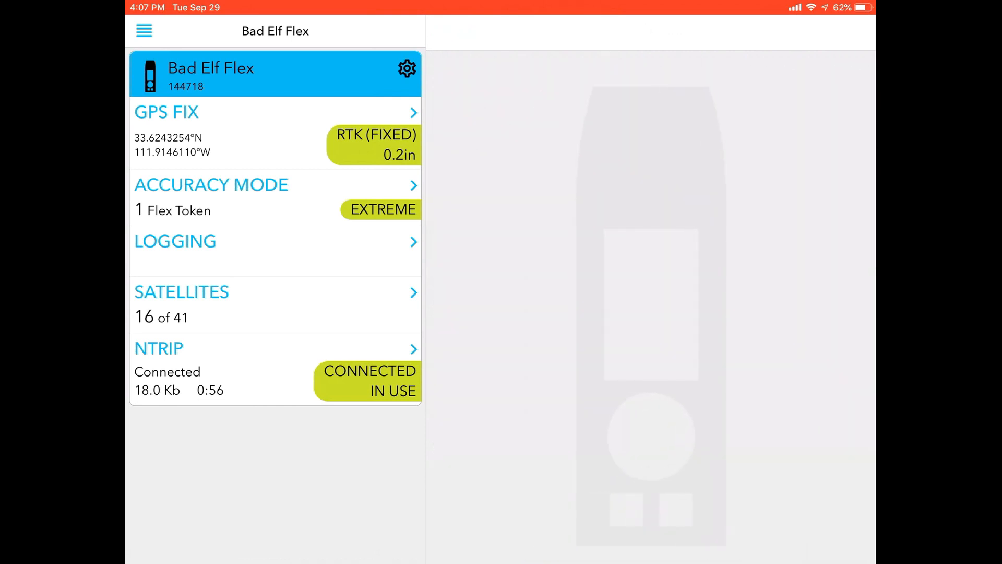